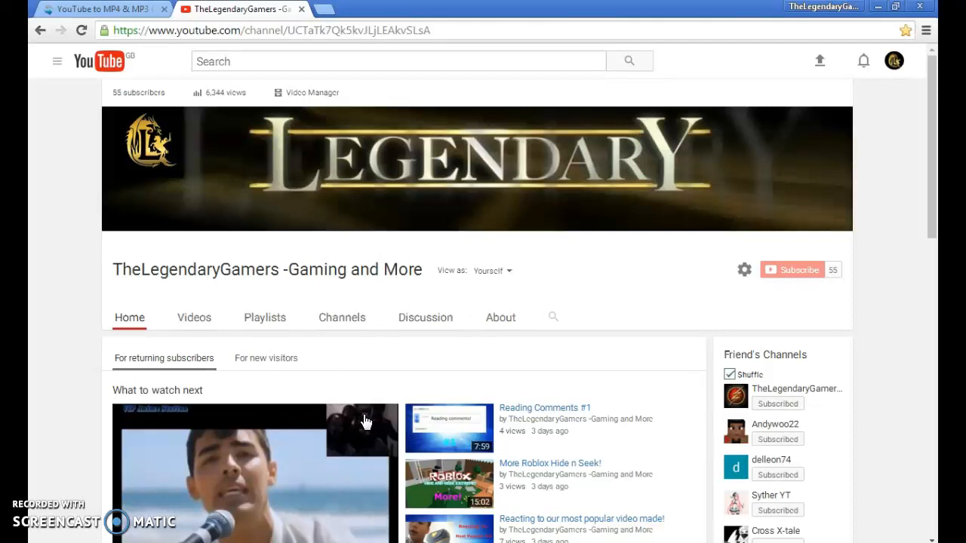
pyautogui.moveTo(586, 307)
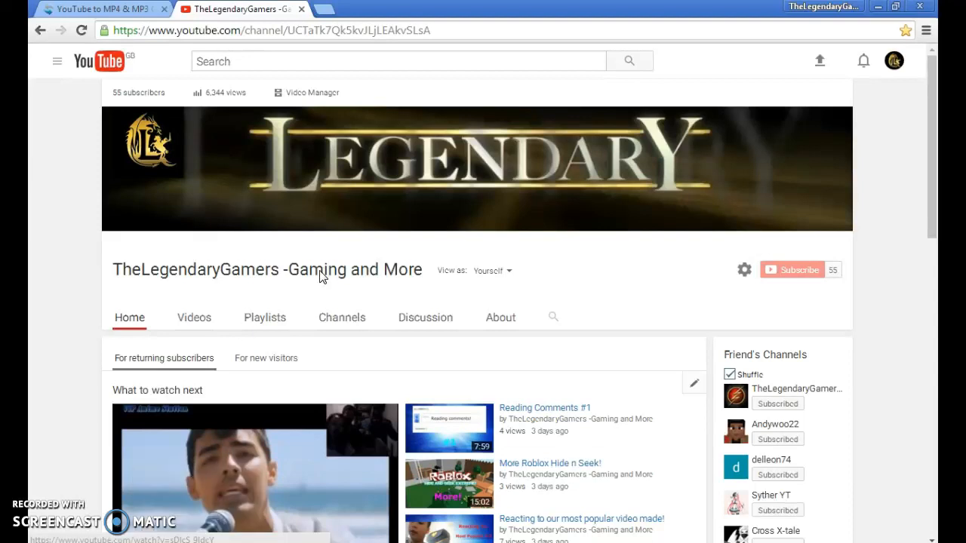
pyautogui.moveTo(323, 417)
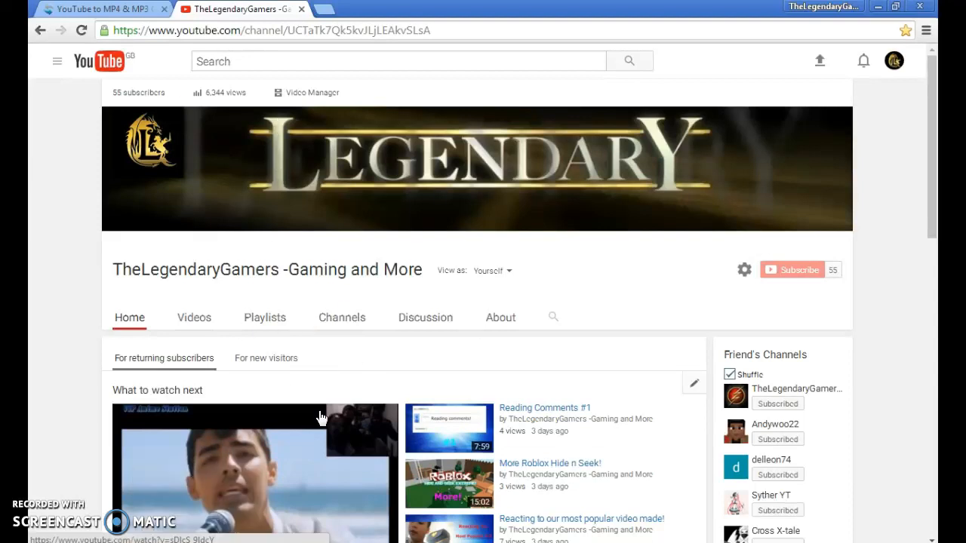
pyautogui.moveTo(301, 82)
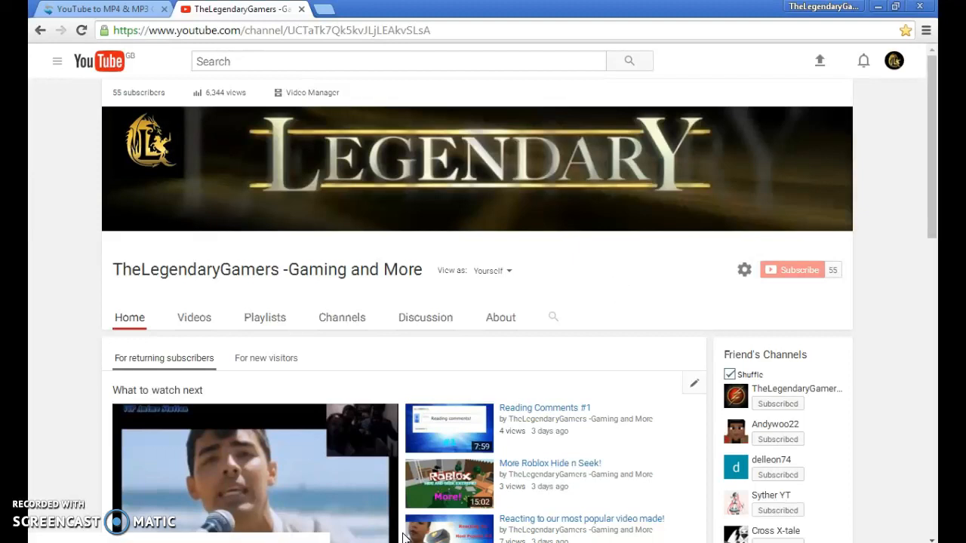
# Switch between the ClipConverter tab and YouTube, focusing the video address field.
pyautogui.scroll(-3)
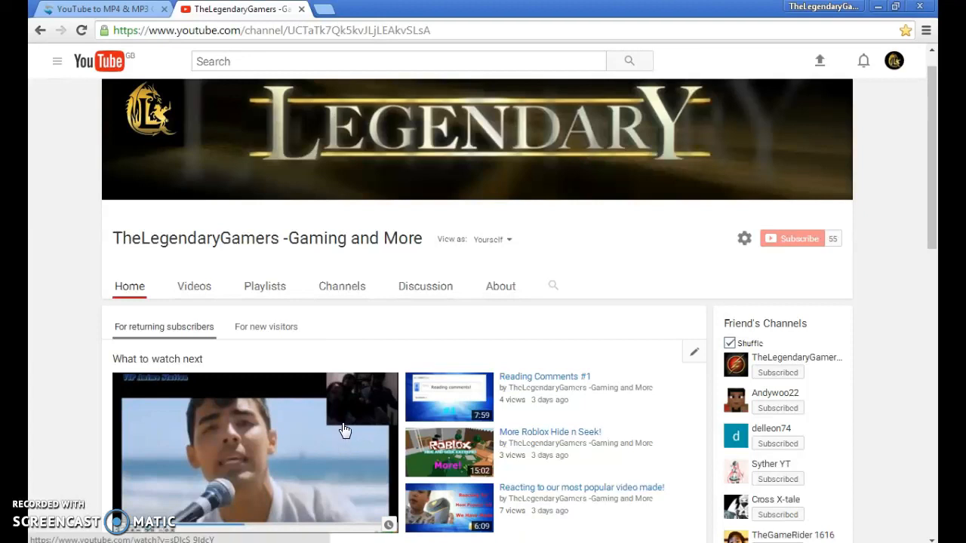
pyautogui.moveTo(407, 490)
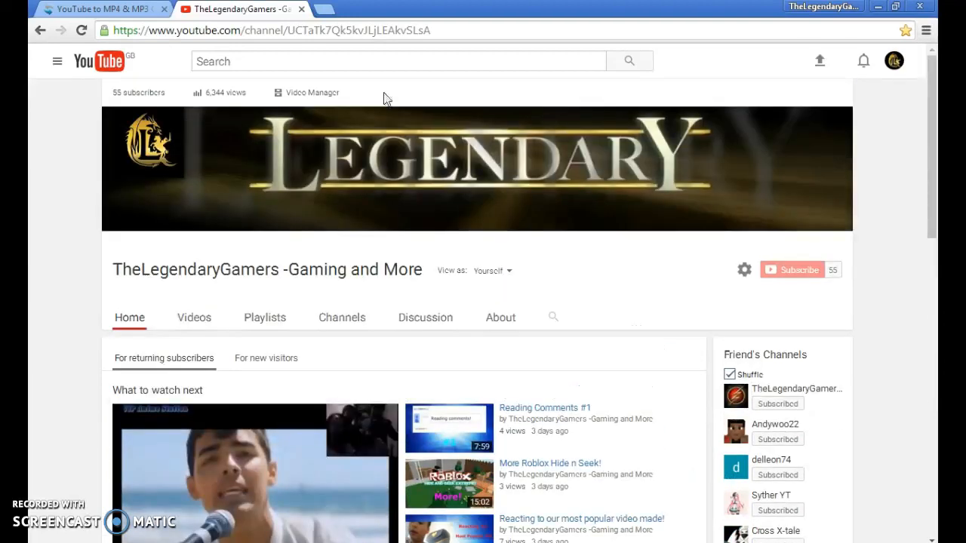
pyautogui.click(98, 9)
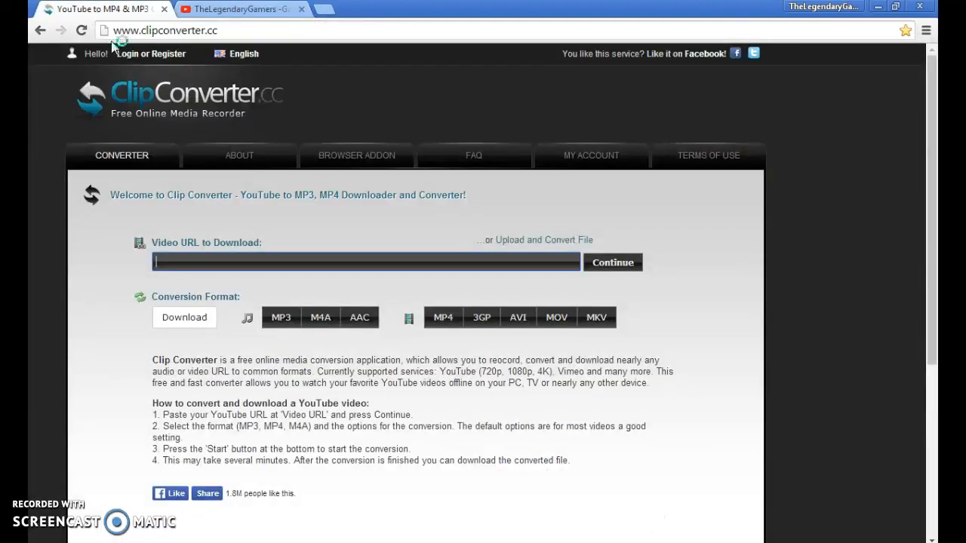
pyautogui.click(164, 30)
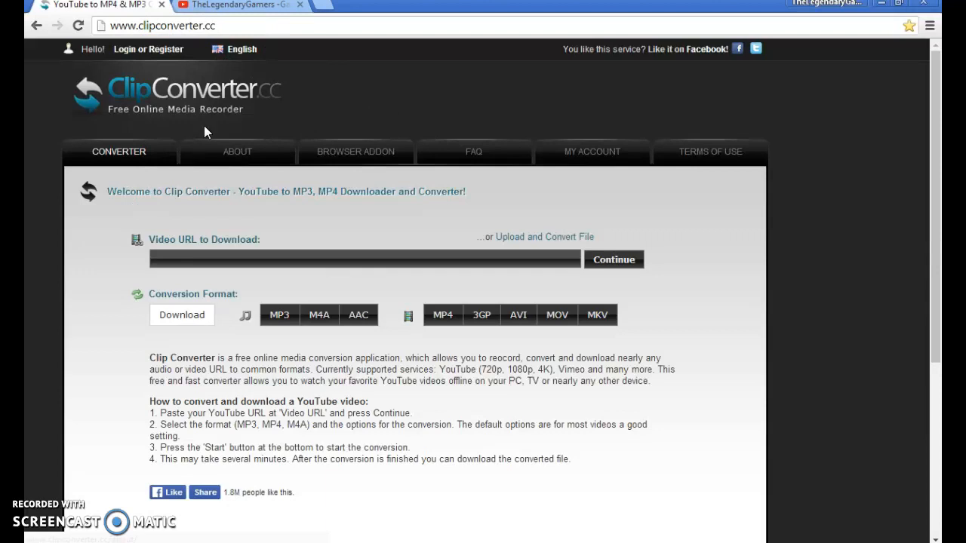
pyautogui.moveTo(233, 267)
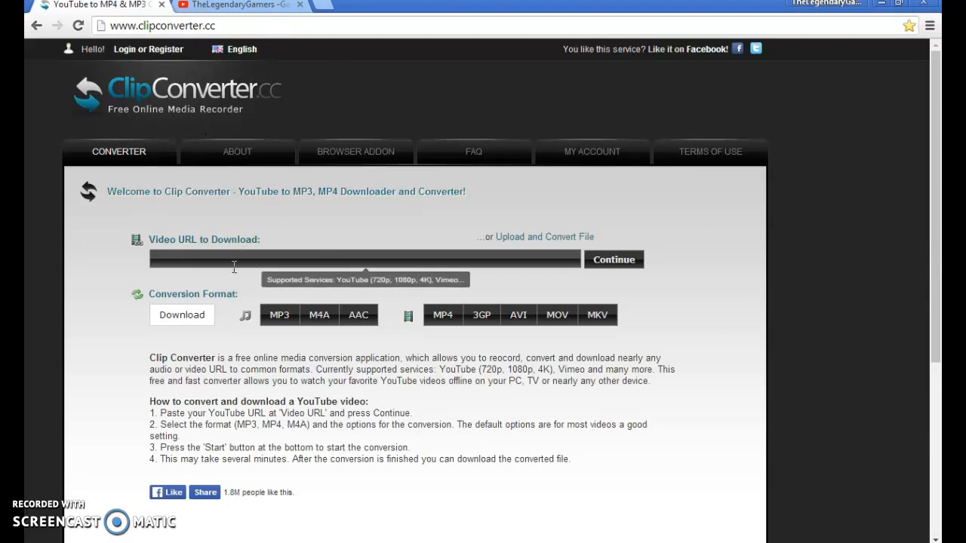
pyautogui.click(234, 6)
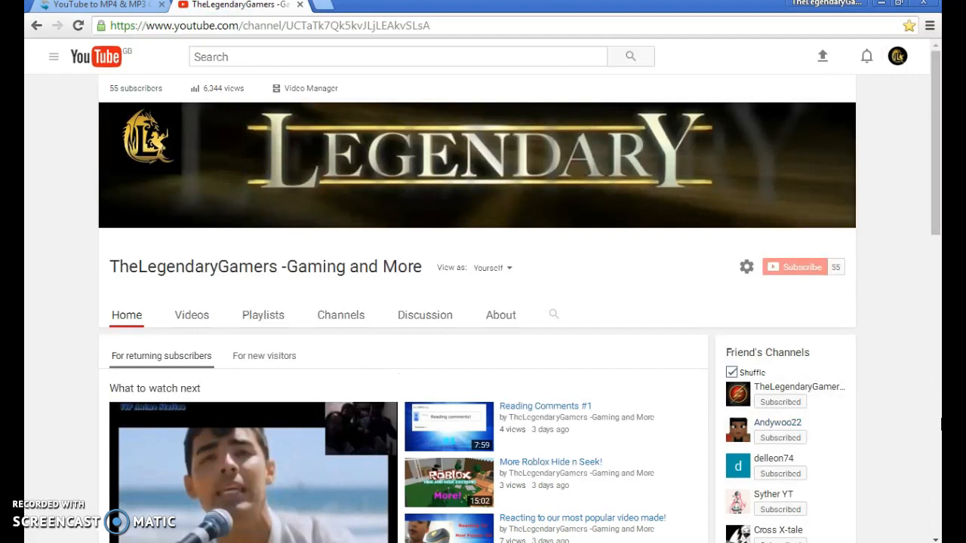
# Open the More Roblox Hide n Seek! video and pause it at the start.
pyautogui.click(448, 483)
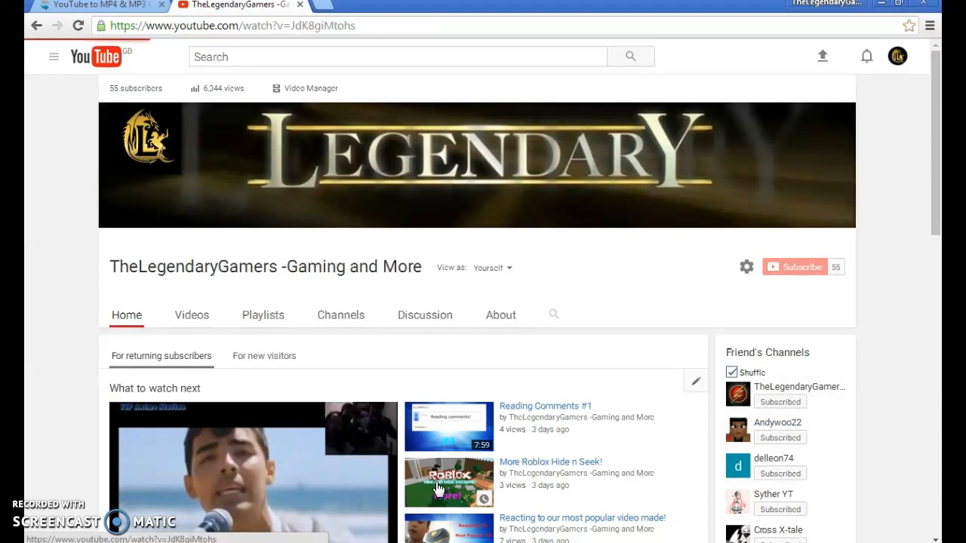
pyautogui.click(449, 481)
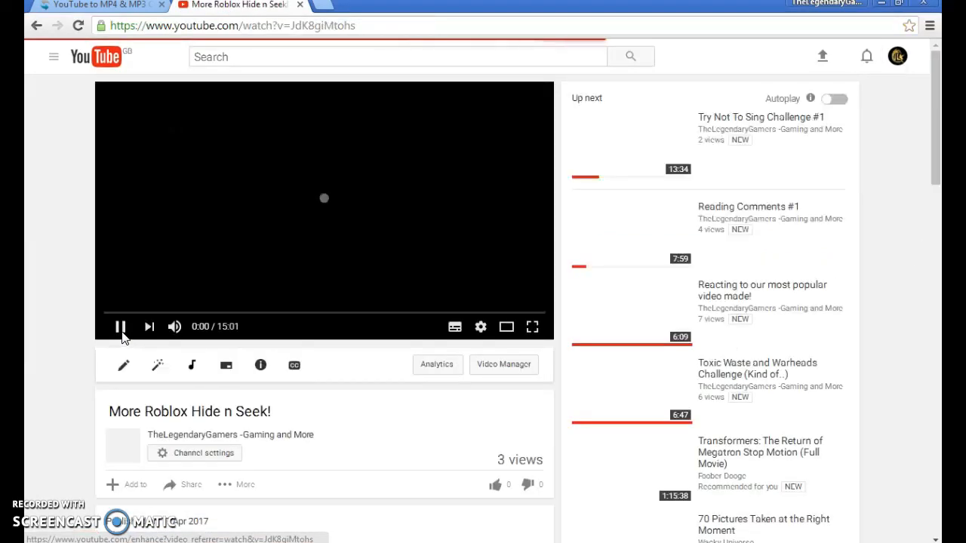
pyautogui.click(121, 326)
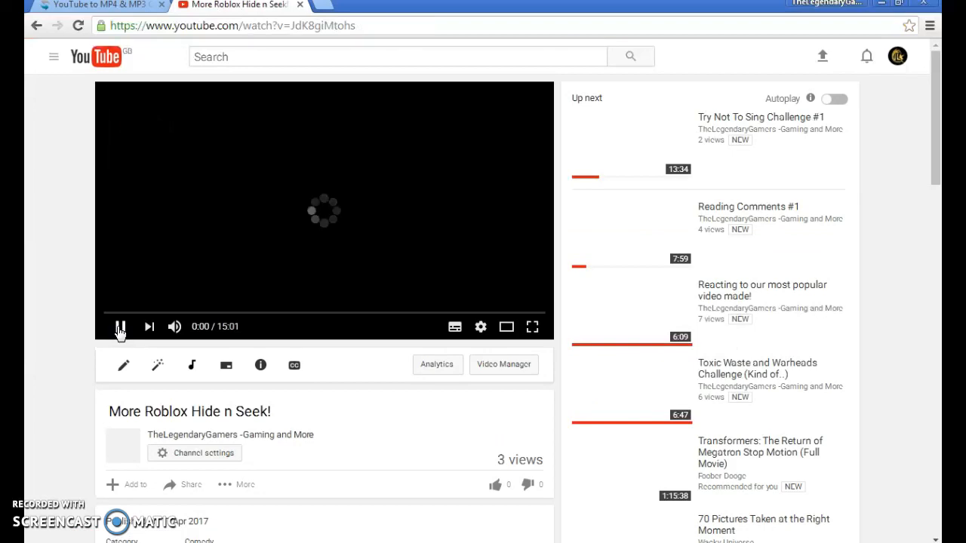
pyautogui.click(119, 326)
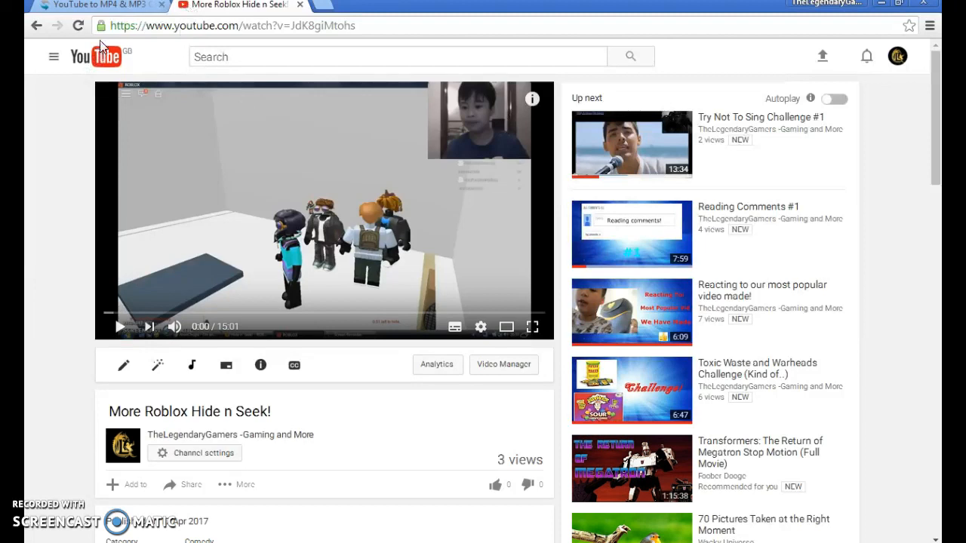
pyautogui.moveTo(105, 6)
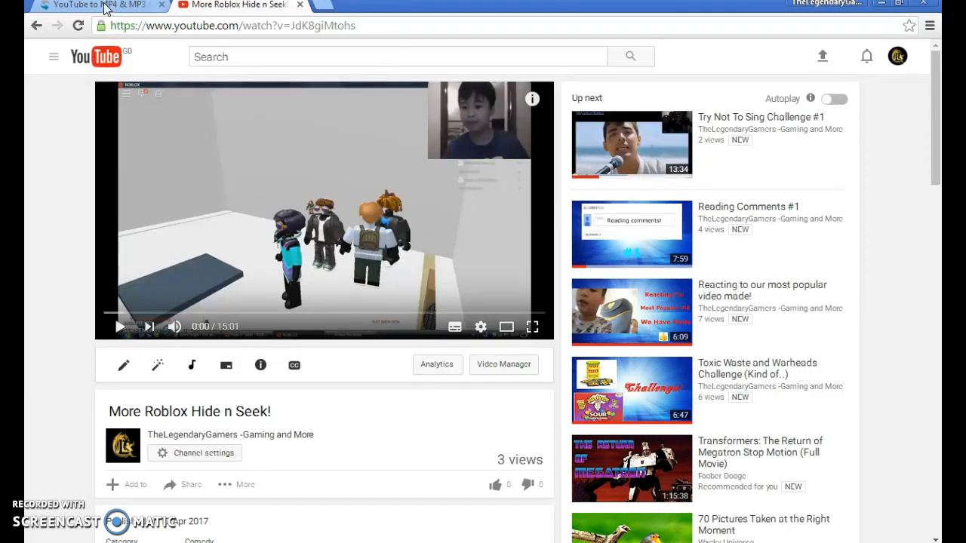
# Copy the video's web address from the YouTube address bar for the converter.
pyautogui.click(90, 5)
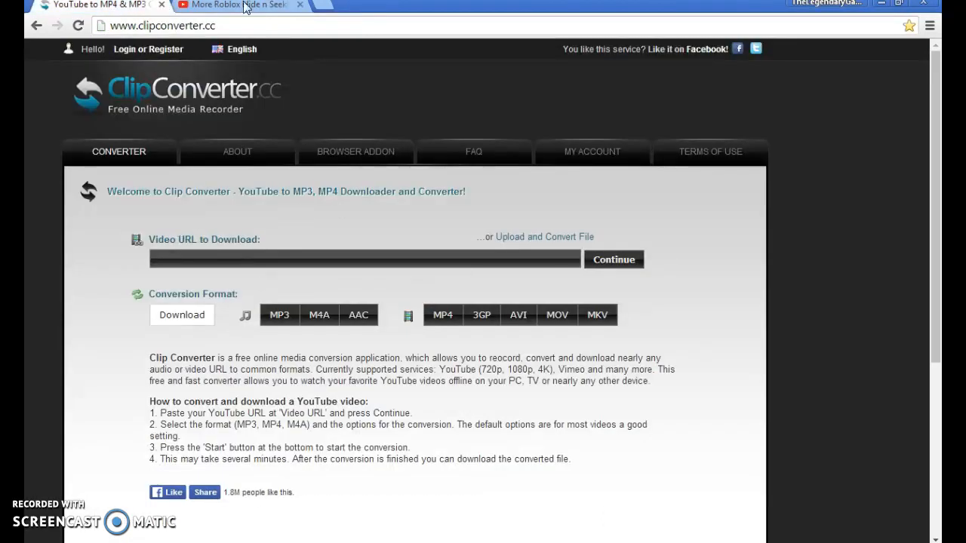
pyautogui.click(235, 6)
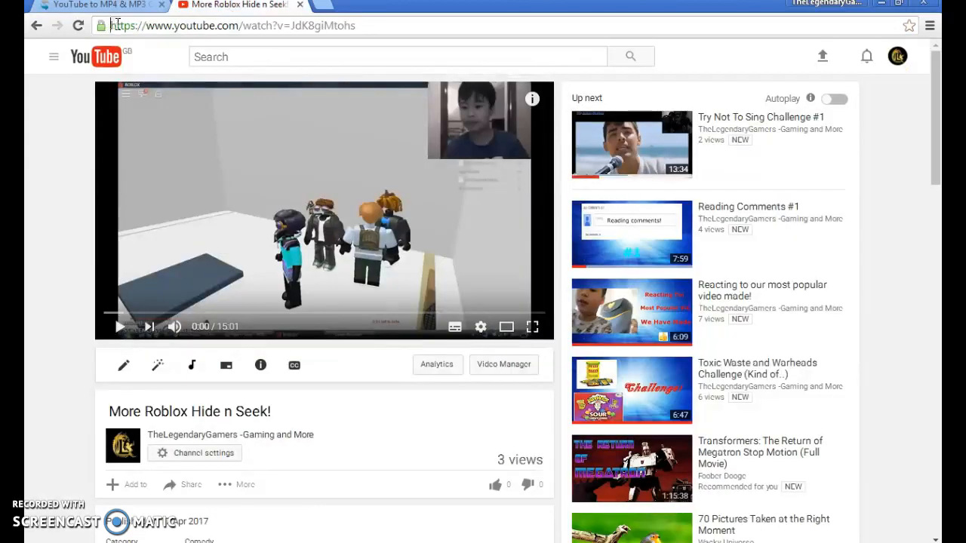
pyautogui.click(229, 24)
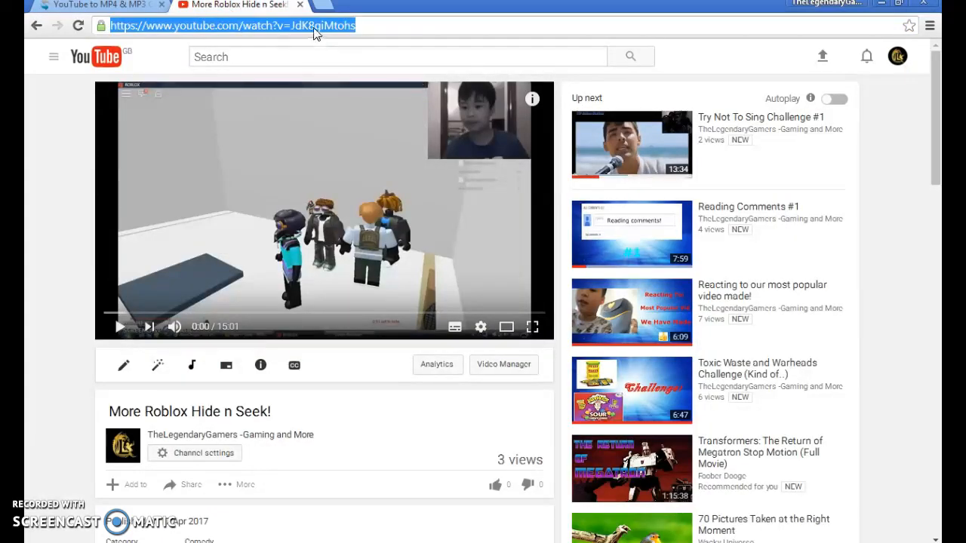
pyautogui.rightClick(317, 26)
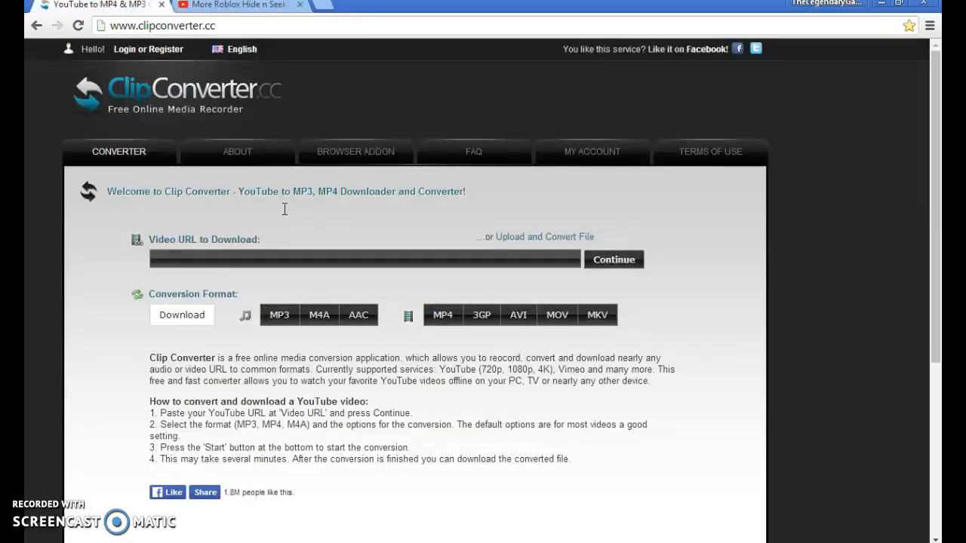
# Paste the video address into ClipConverter's URL field and submit it with Continue.
pyautogui.rightClick(290, 259)
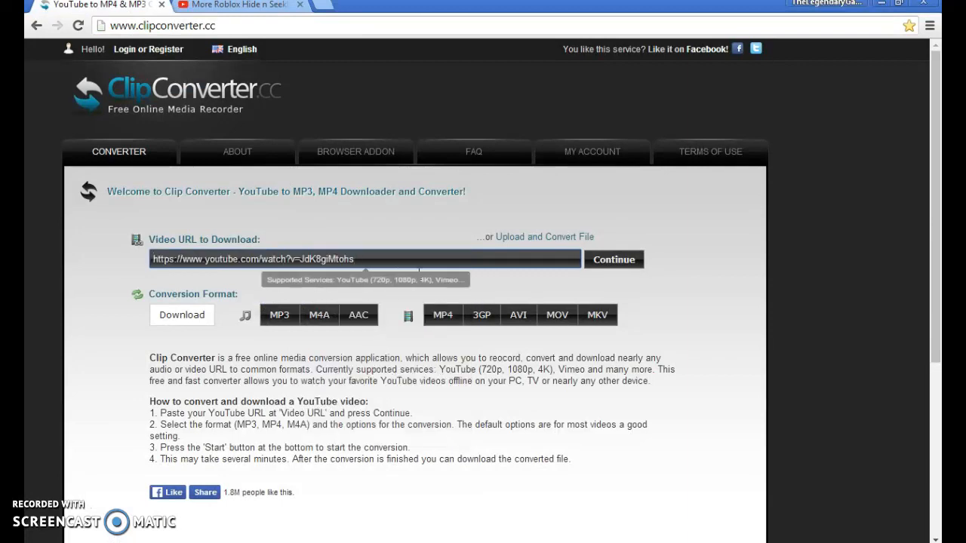
pyautogui.click(613, 259)
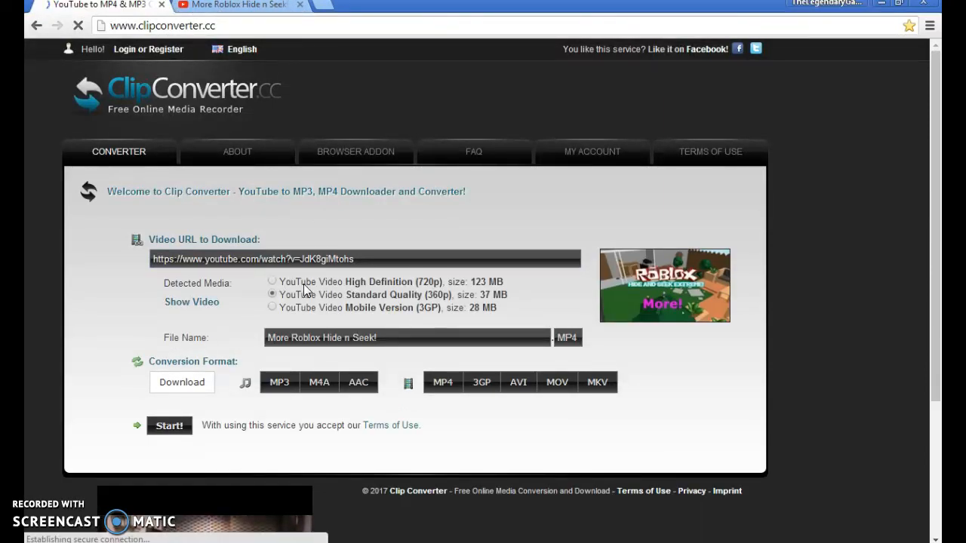
# Convert the video as High Definition 720p in MP4 format and start the conversion.
pyautogui.click(271, 283)
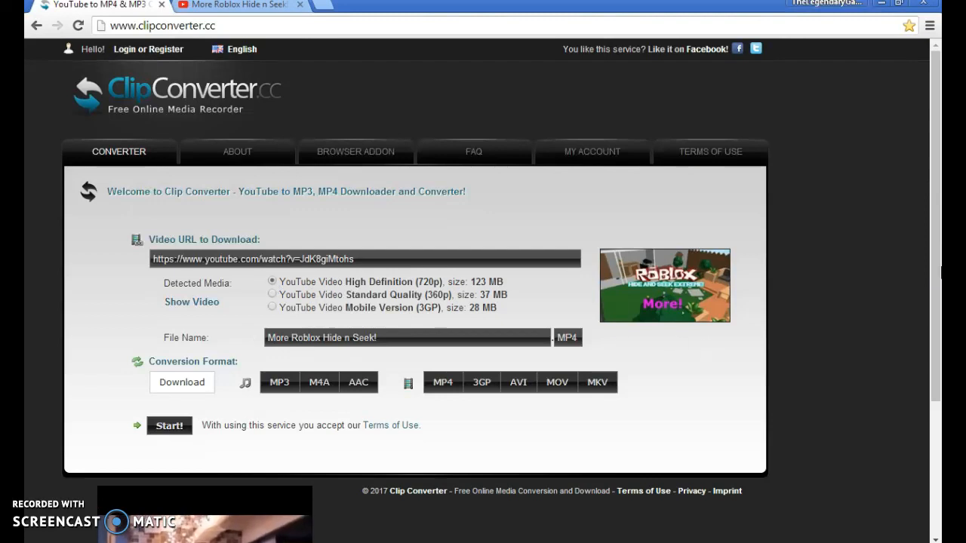
pyautogui.scroll(-3)
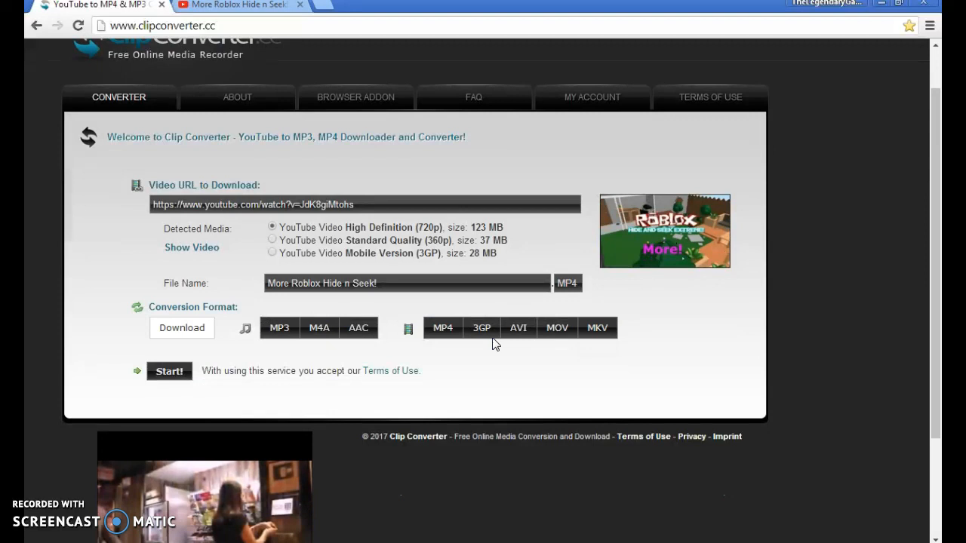
pyautogui.click(443, 328)
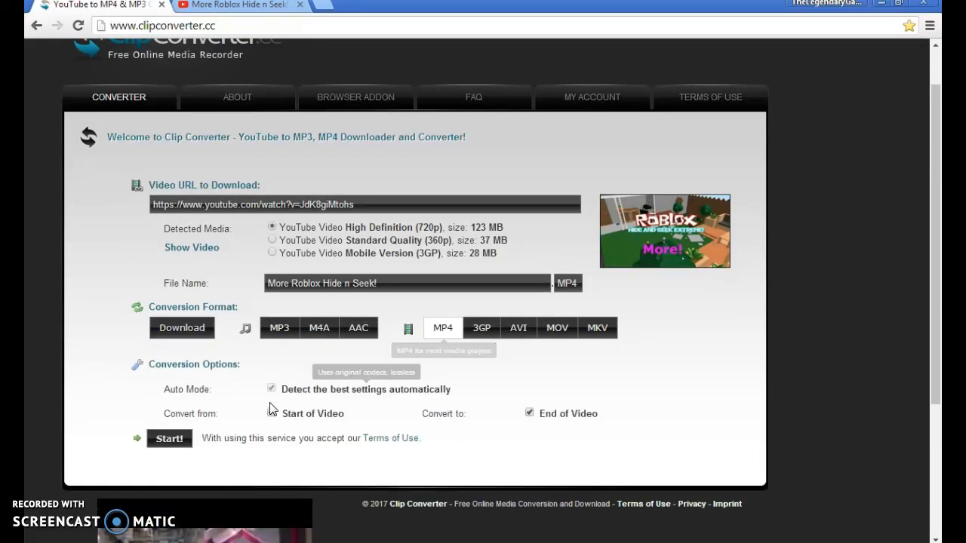
pyautogui.click(169, 438)
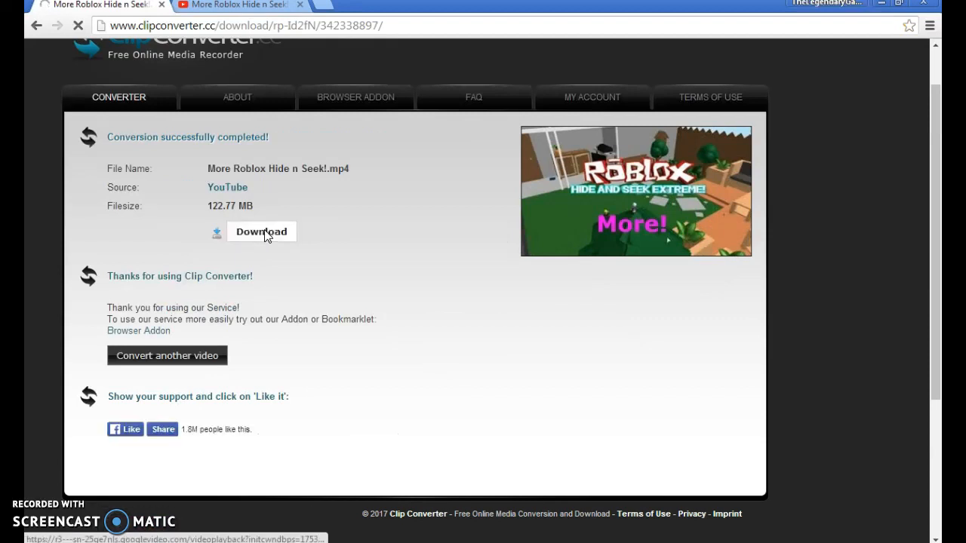
# Download the converted More Roblox Hide n Seek!.mp4 (122.77 MB) in Chrome.
pyautogui.click(261, 233)
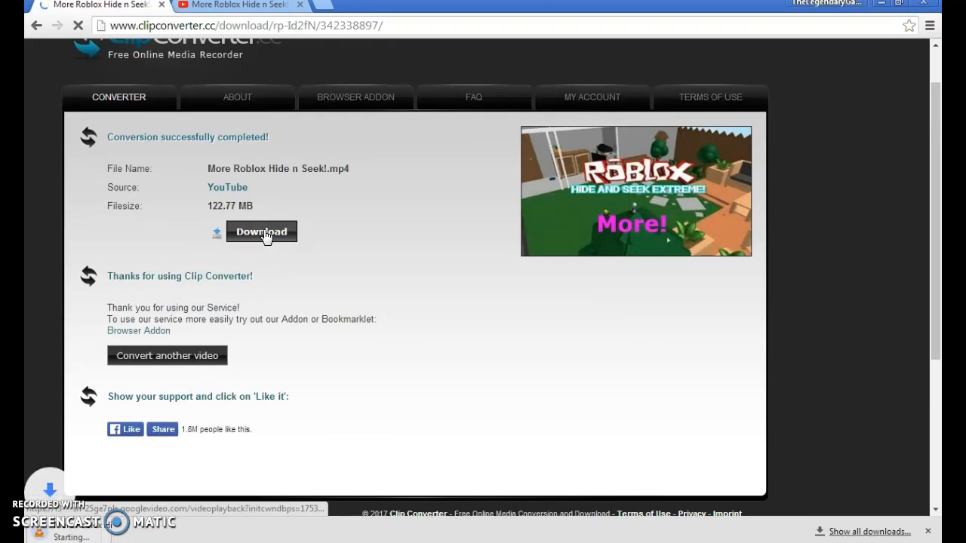
pyautogui.click(261, 233)
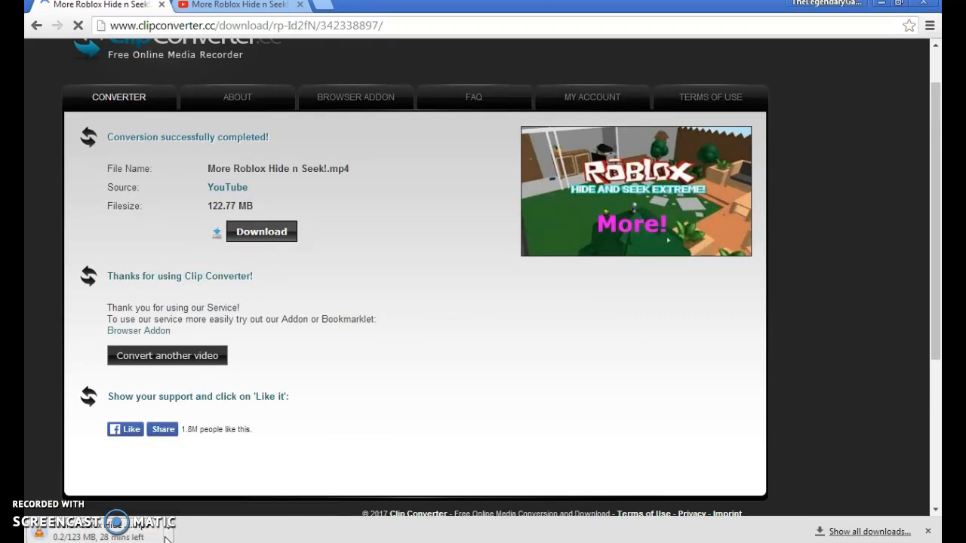
pyautogui.click(261, 232)
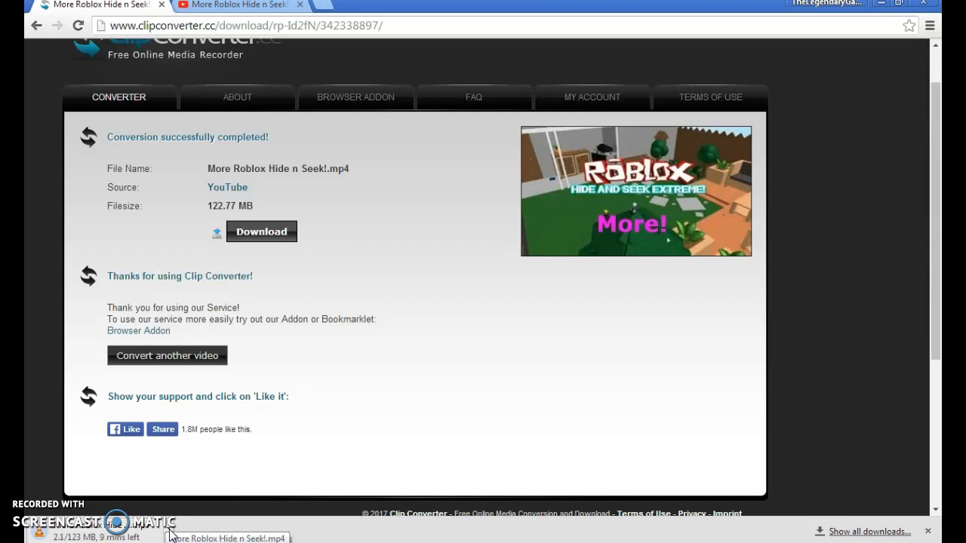
pyautogui.moveTo(74, 507)
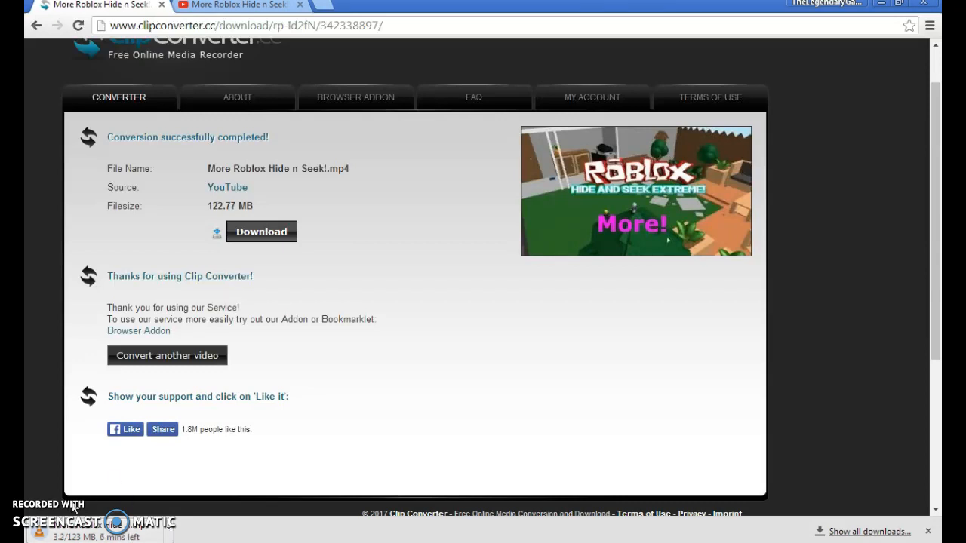